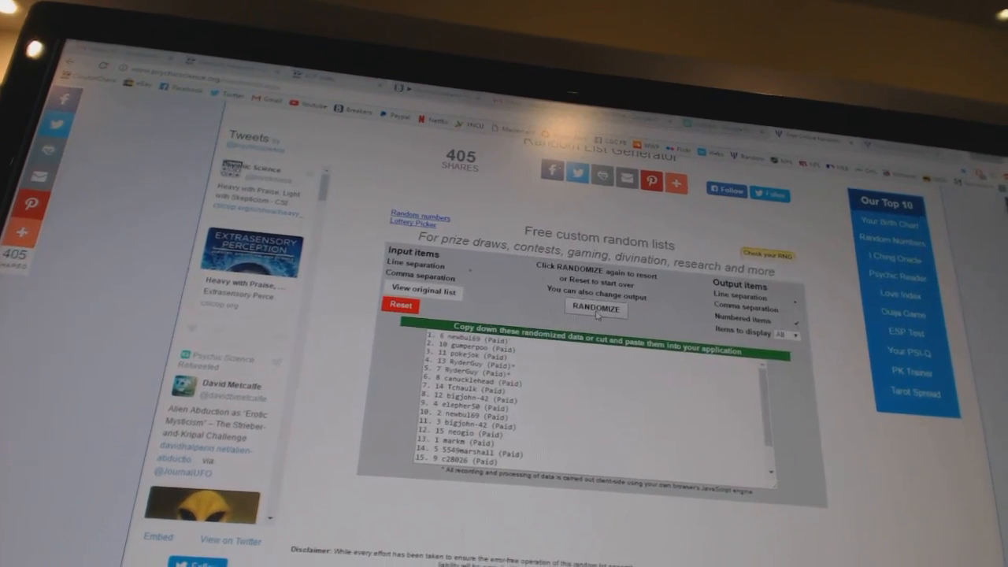
# - Select the entire shuffled list of Paid names in the output box for copying
pyautogui.click(596, 307)
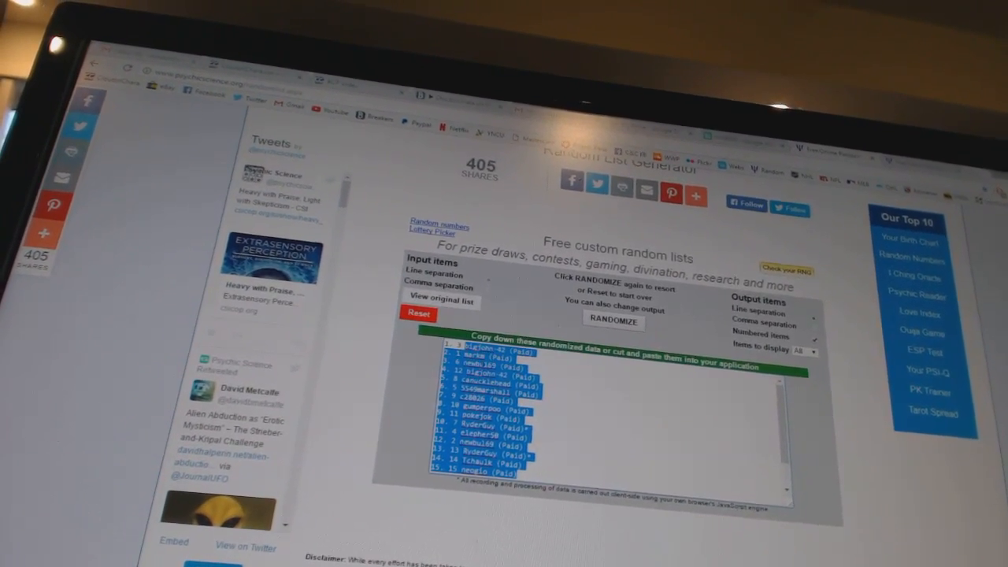
pyautogui.click(613, 322)
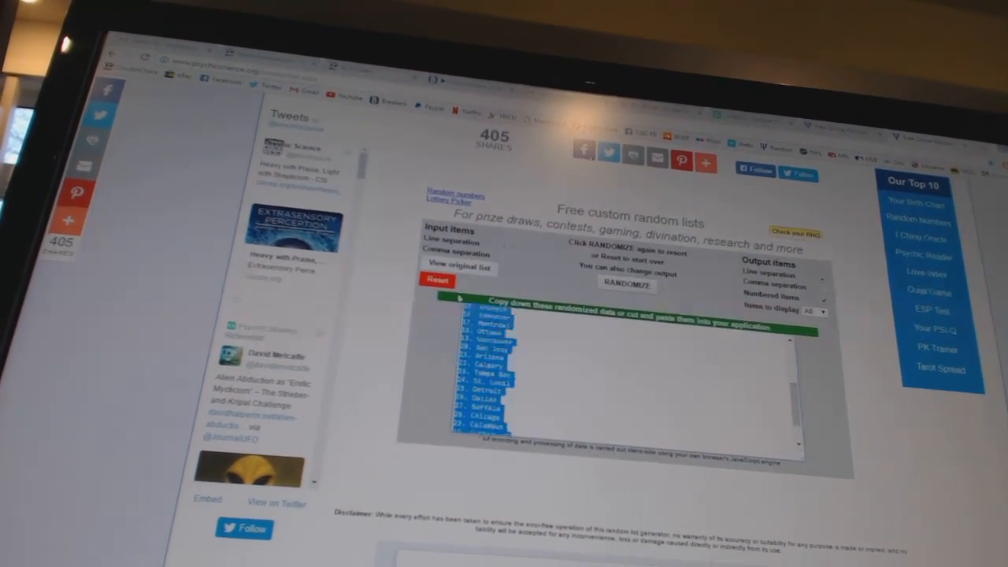
# - Randomize the team and city list again into a fresh order for the draw
pyautogui.click(627, 285)
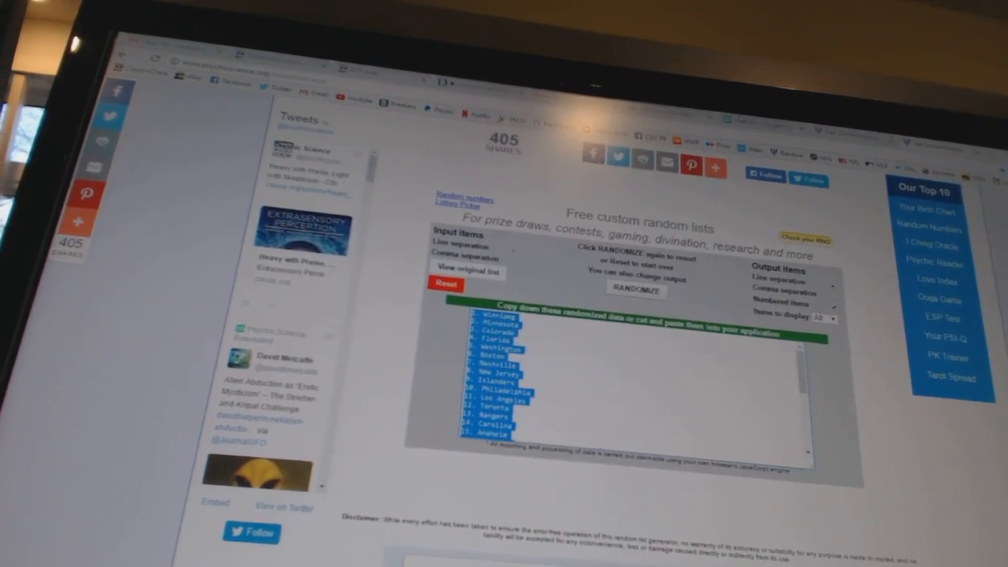